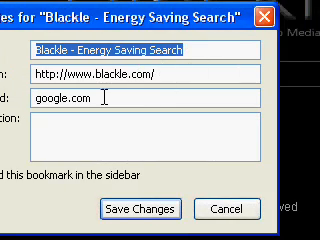
pyautogui.write('!')
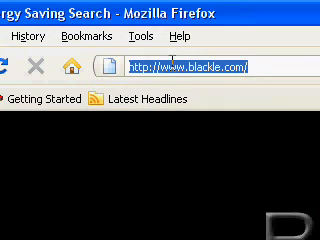
pyautogui.write('yahoo.com')
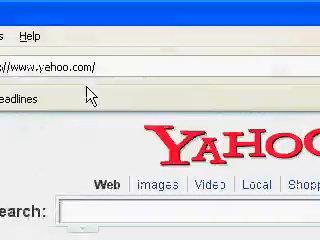
pyautogui.write('google')
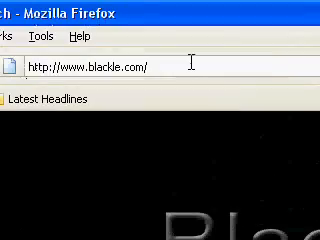
pyautogui.write('googl')
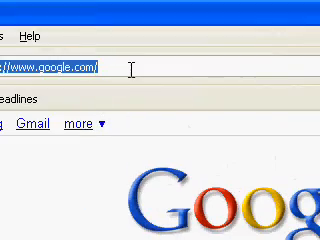
pyautogui.write('http://www.blackle.com/')
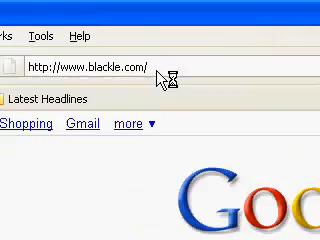